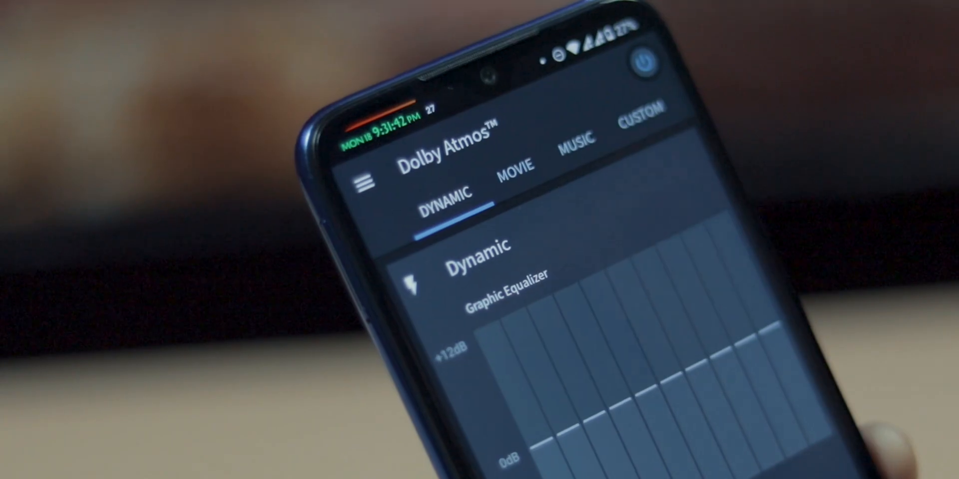
# Bring up the Dolby Atmos app on its Custom preset with the graphic equalizer.
pyautogui.click(517, 166)
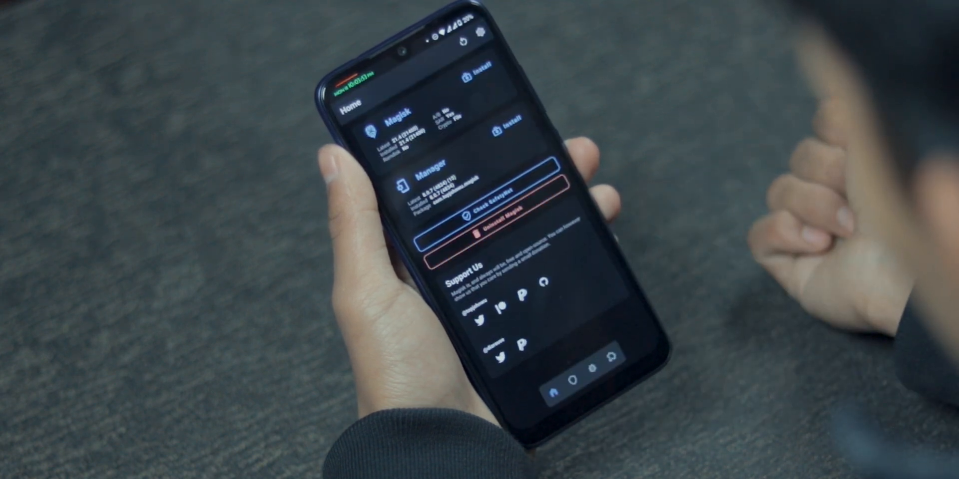
pyautogui.click(578, 377)
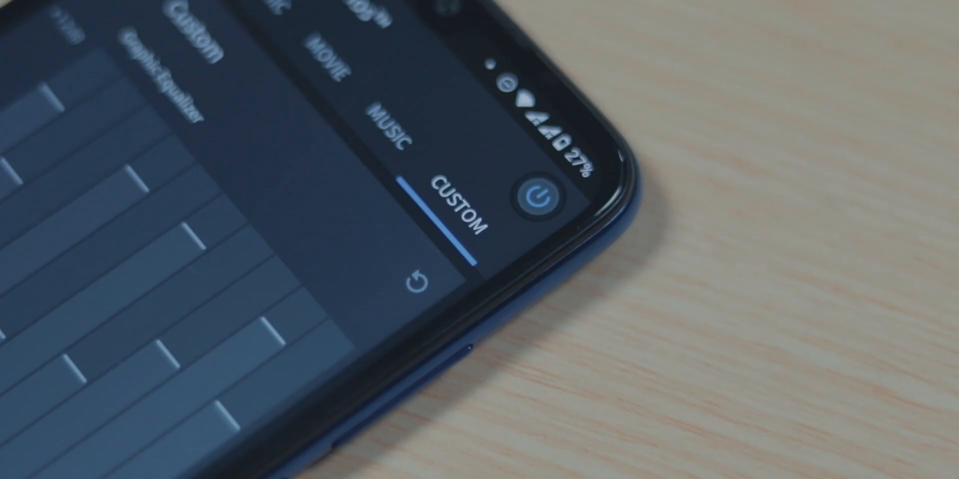
# Turn the Dolby effect off and on, then select the Movie equalizer preset.
pyautogui.click(534, 197)
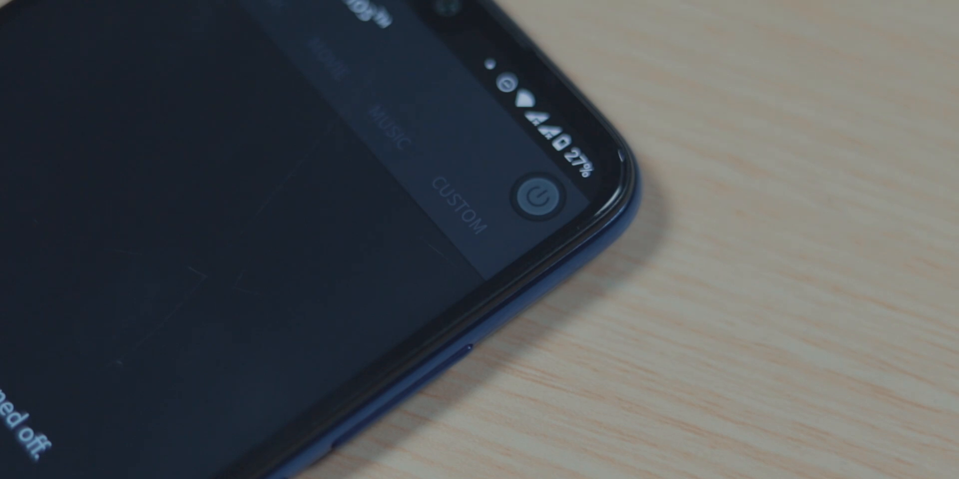
pyautogui.click(471, 195)
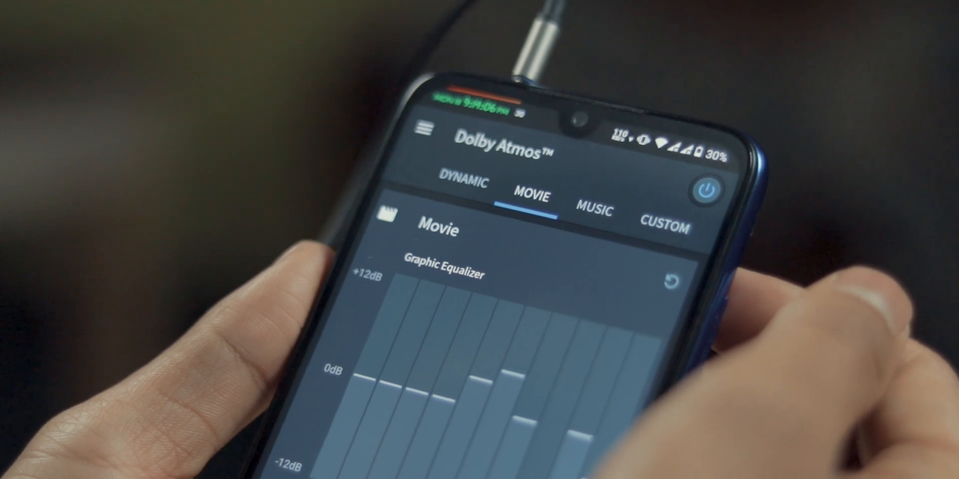
pyautogui.click(592, 211)
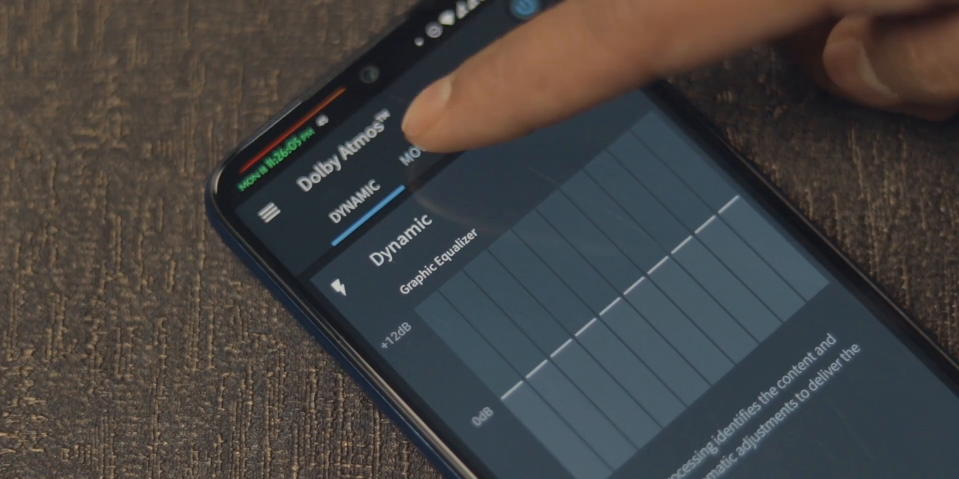
pyautogui.click(422, 159)
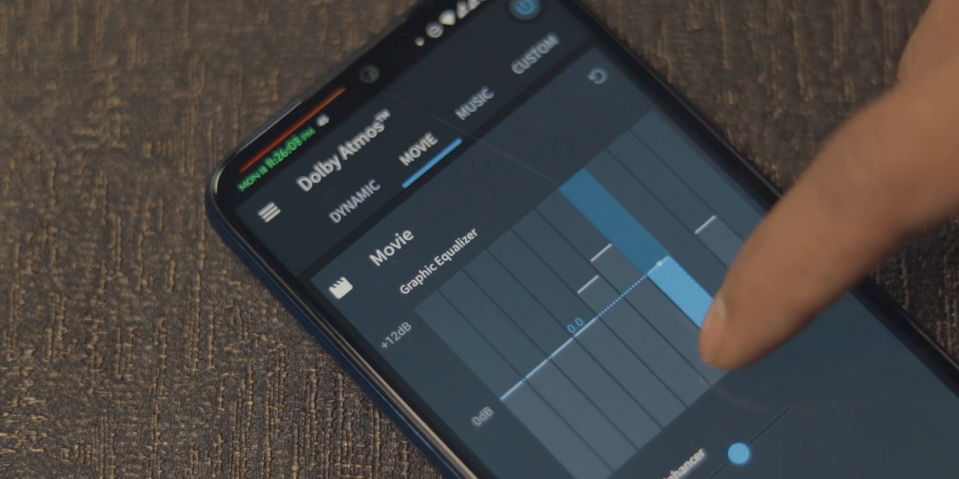